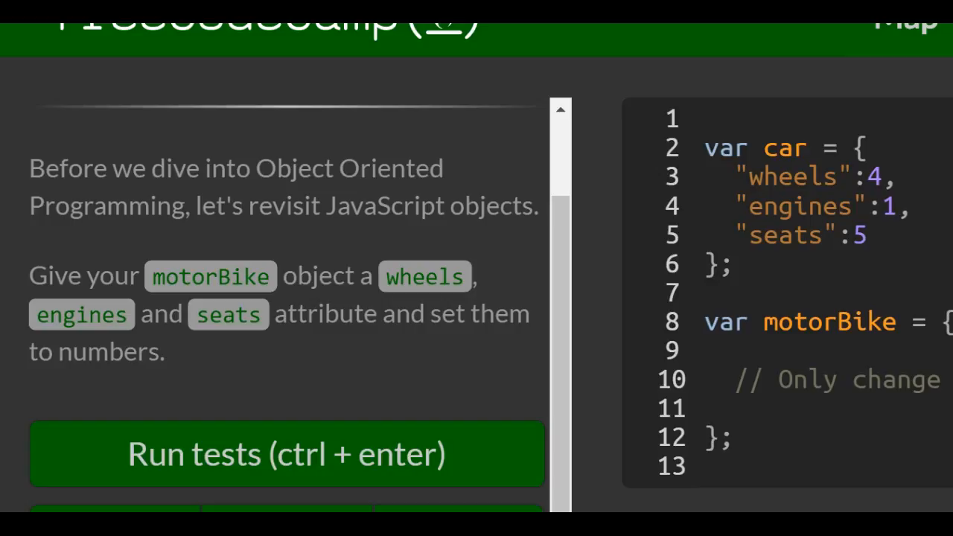
Add the "wheels" : 3 property inside the motorBike object.
scroll("down", 3)
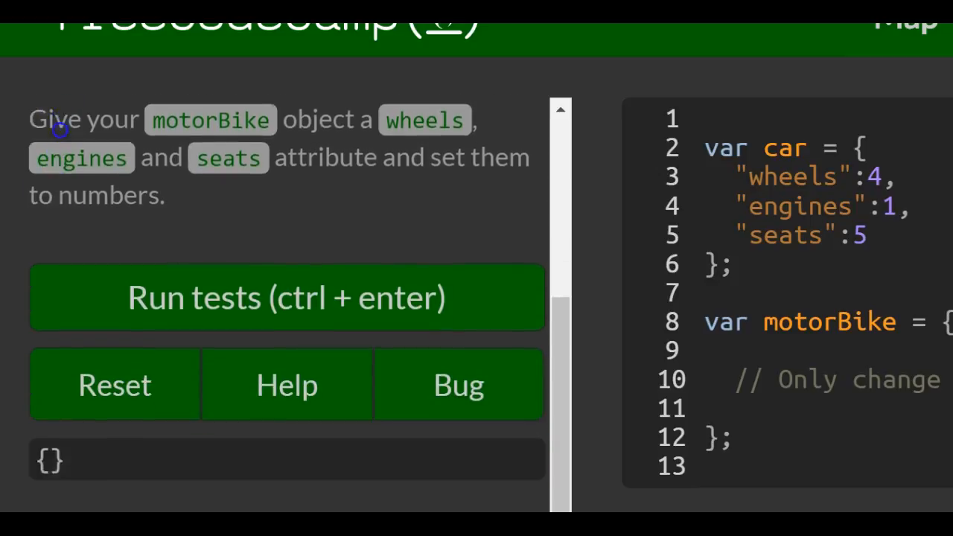
left_click(286, 296)
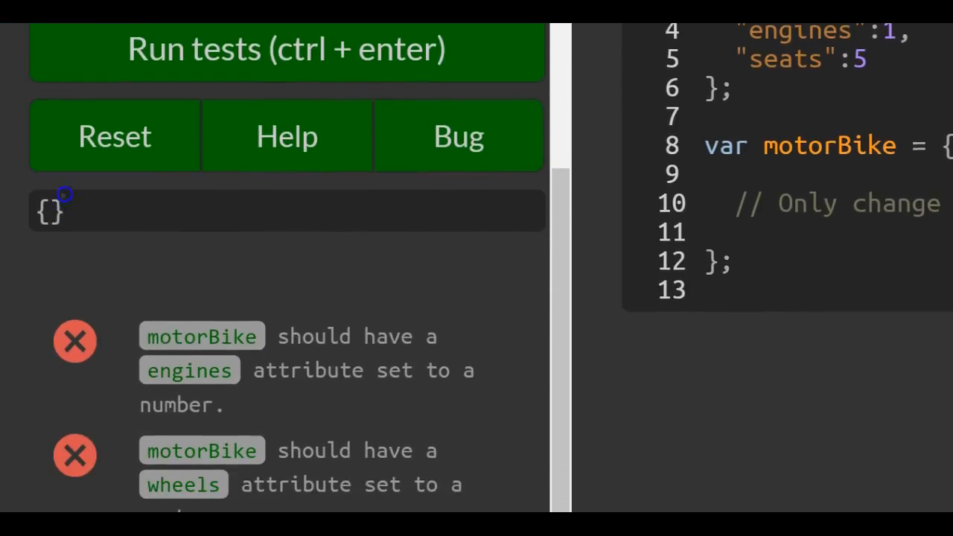
scroll("down", 3)
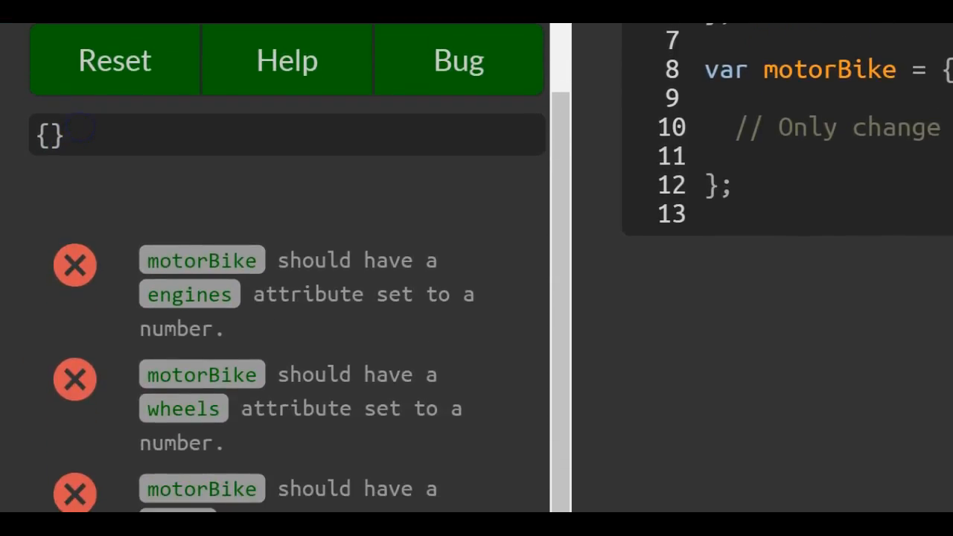
scroll("down", 3)
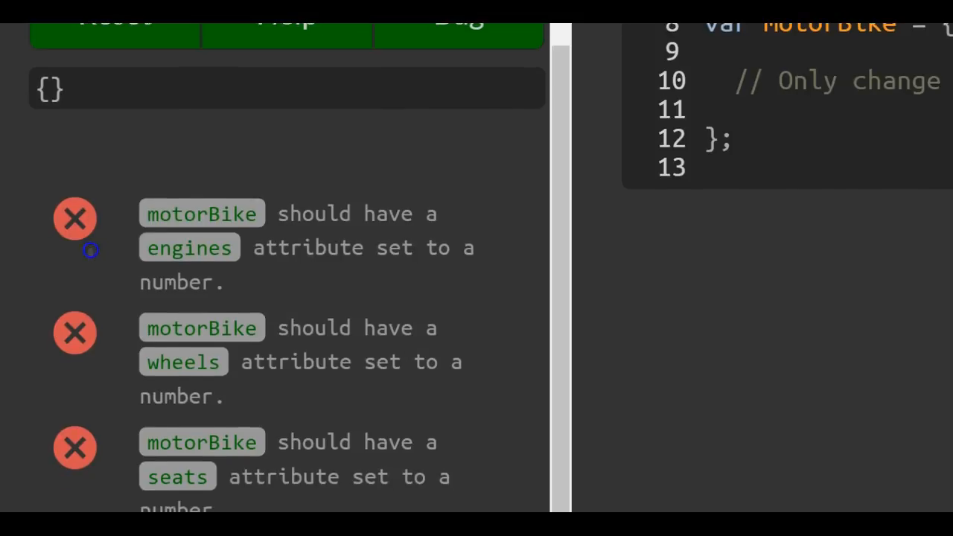
scroll("down", 3)
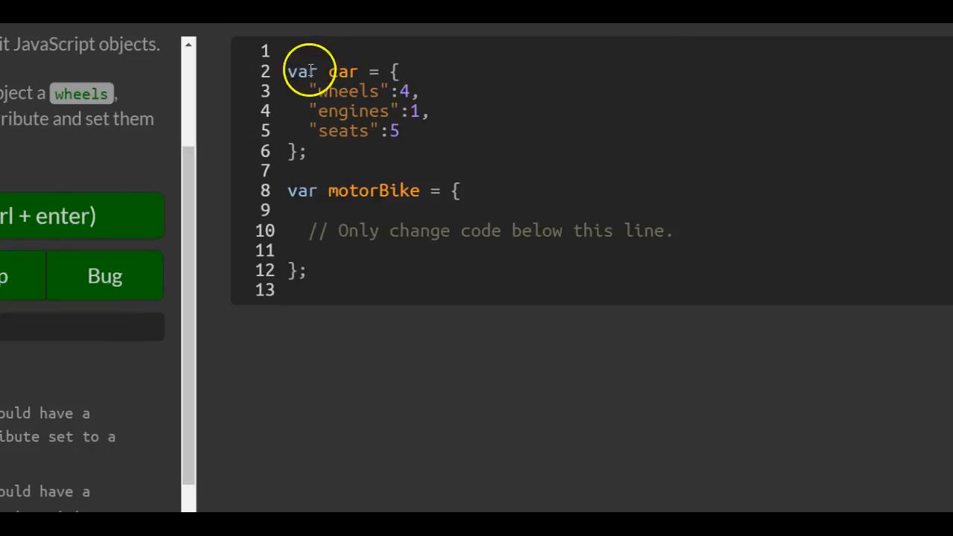
double_click(341, 71)
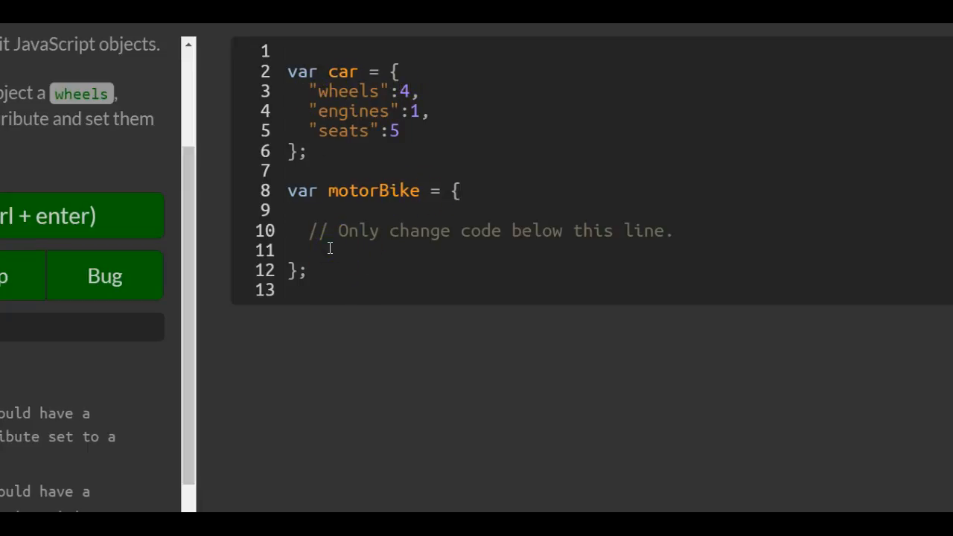
type("\"\"")
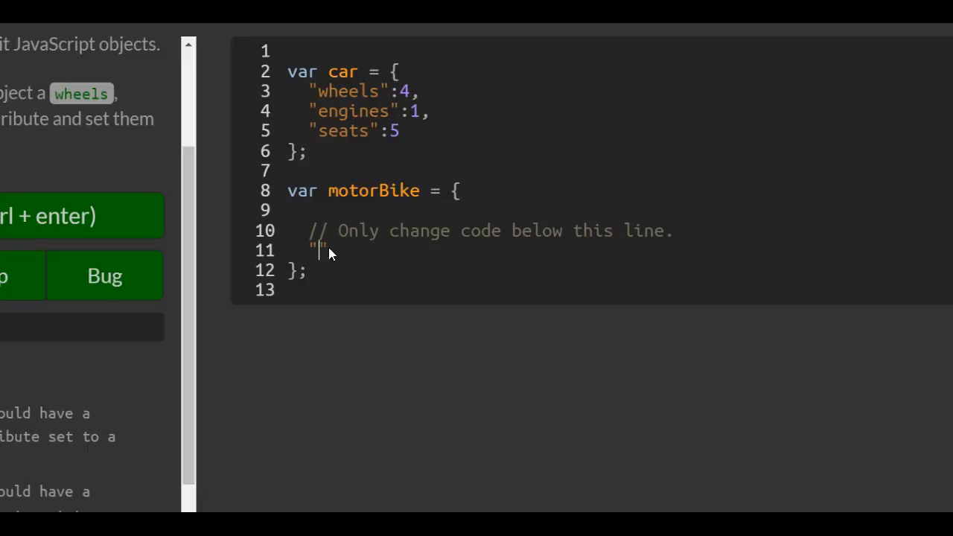
type("wheel")
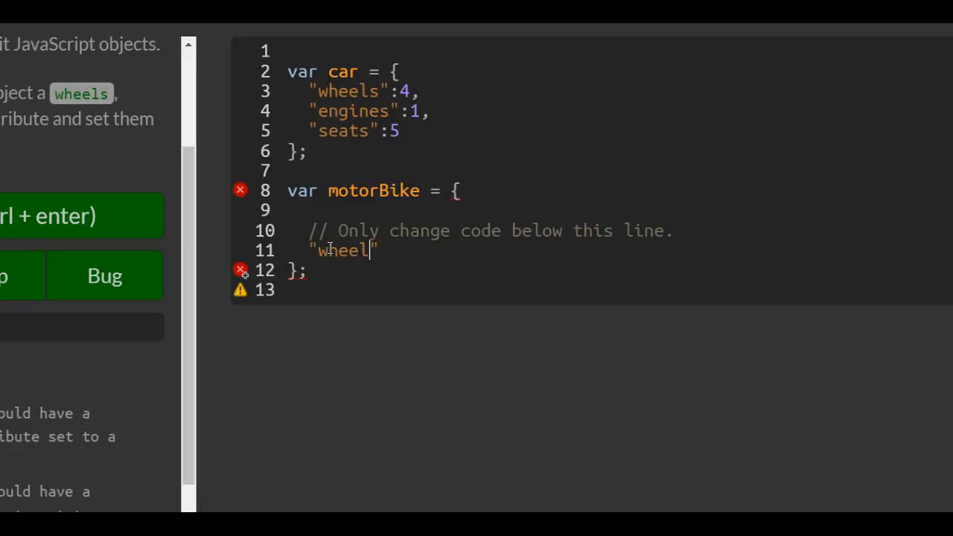
type("s\" :")
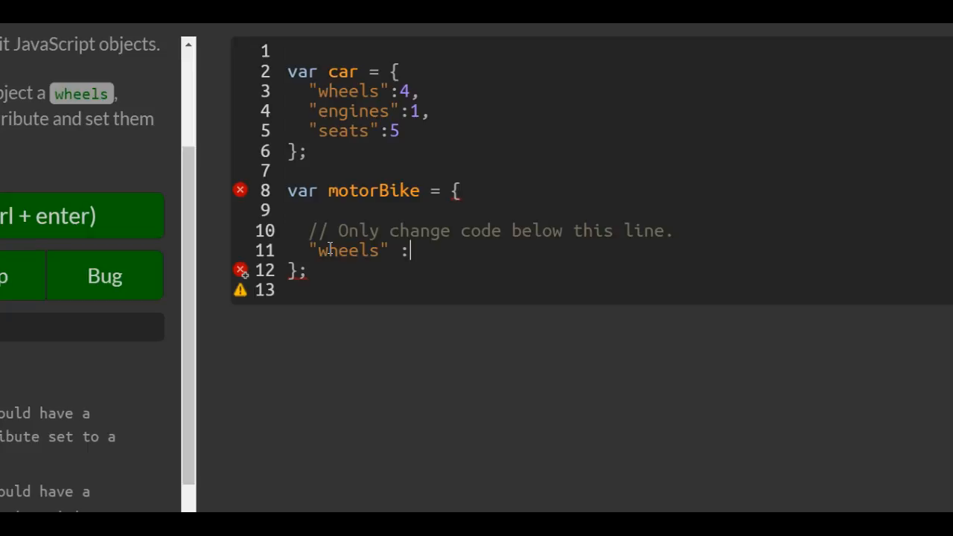
type("3")
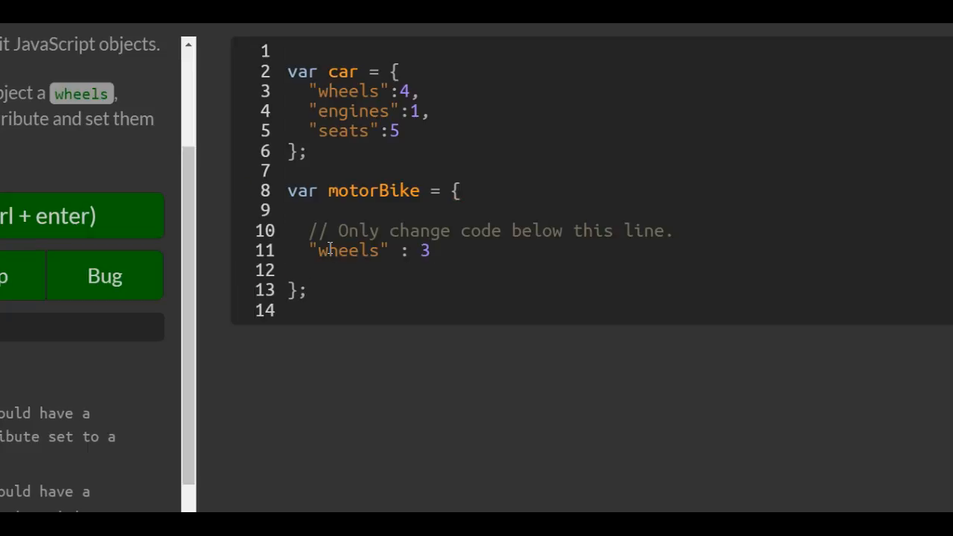
Add the "engines" : 2 and "seats" : 10 properties, separated by commas.
type("\"engines\"")
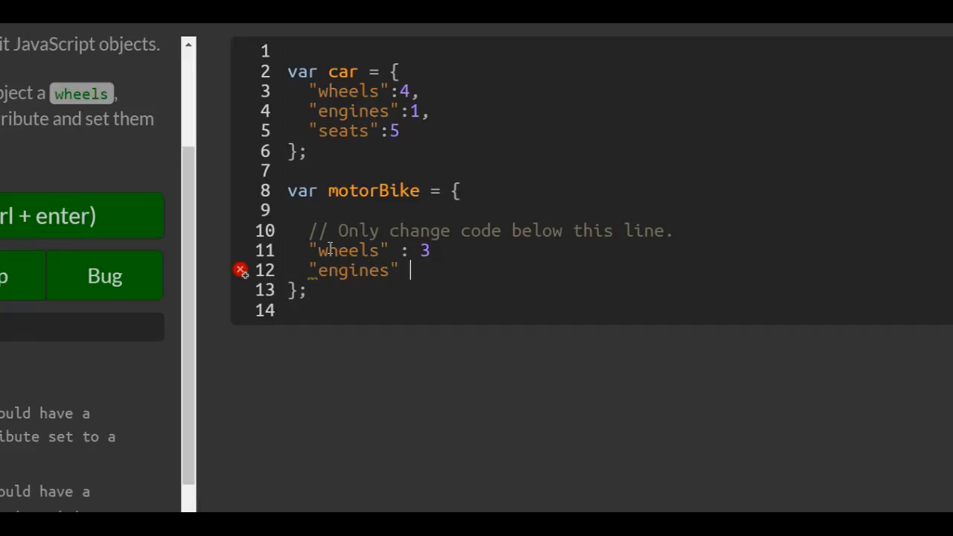
type(": 2")
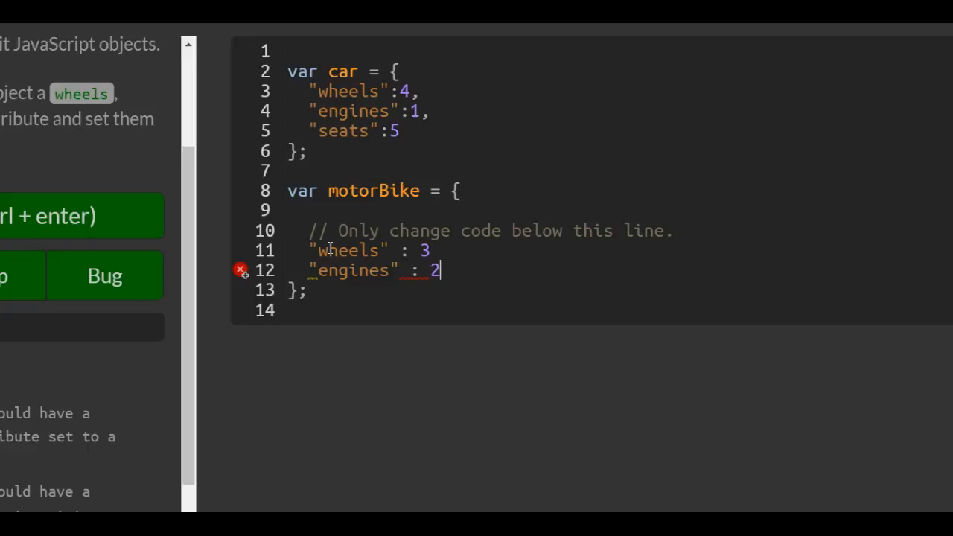
type(",")
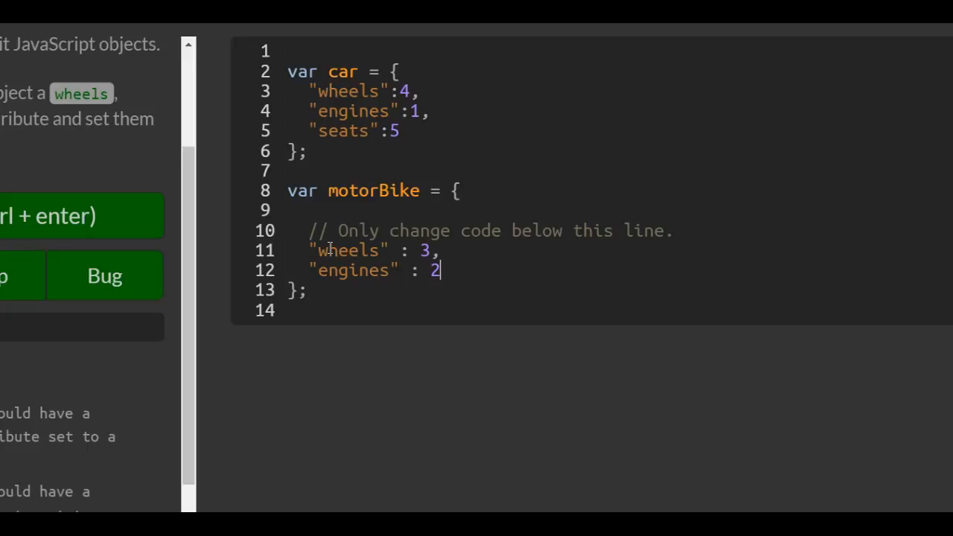
type(",")
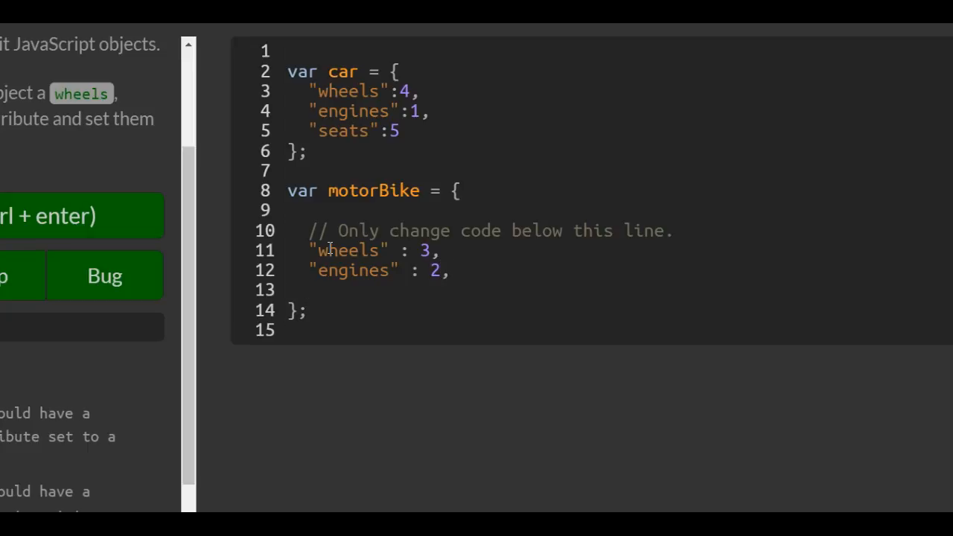
type("\"seates\"")
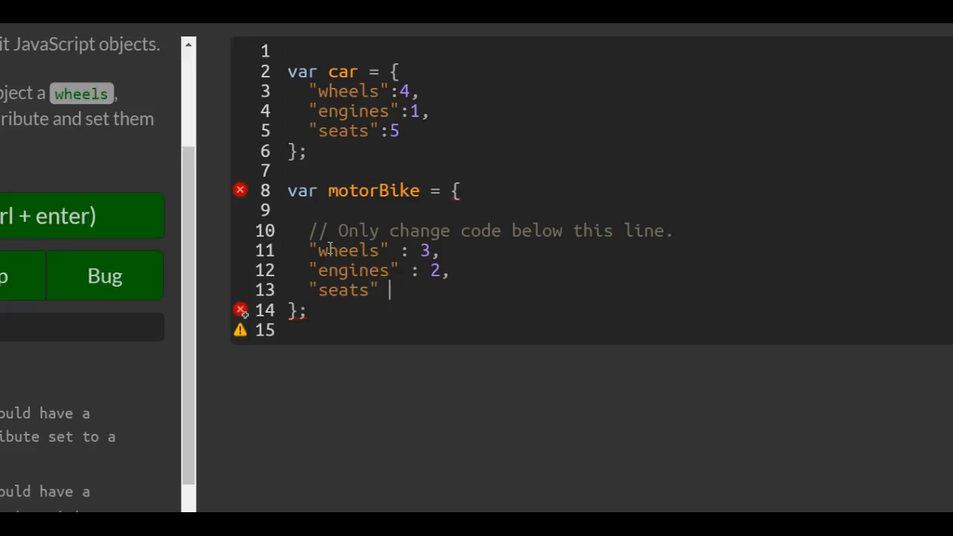
type(":")
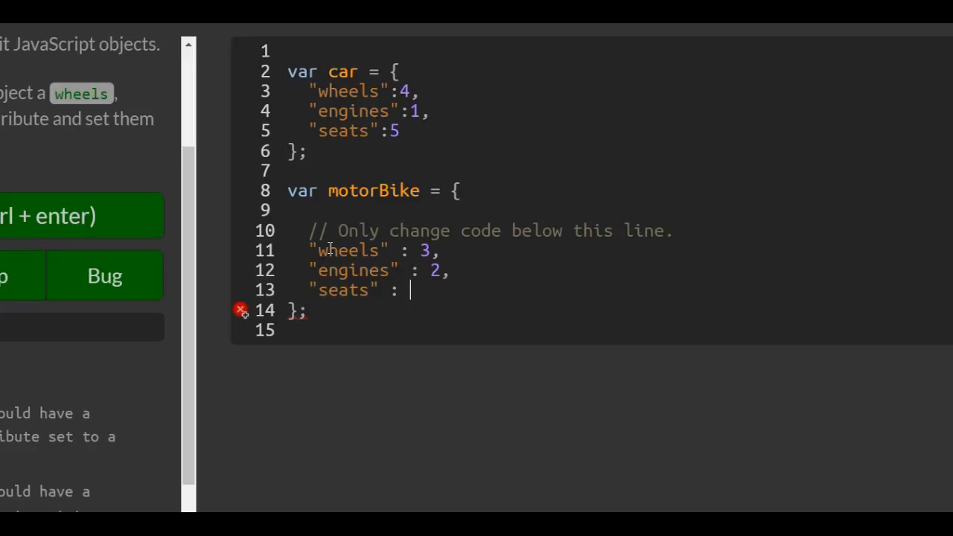
type("10")
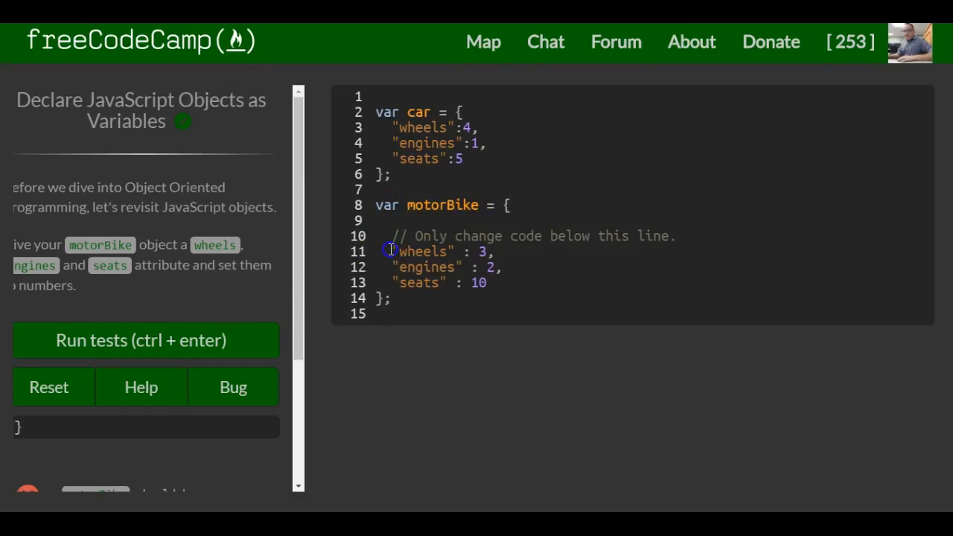
double_click(418, 251)
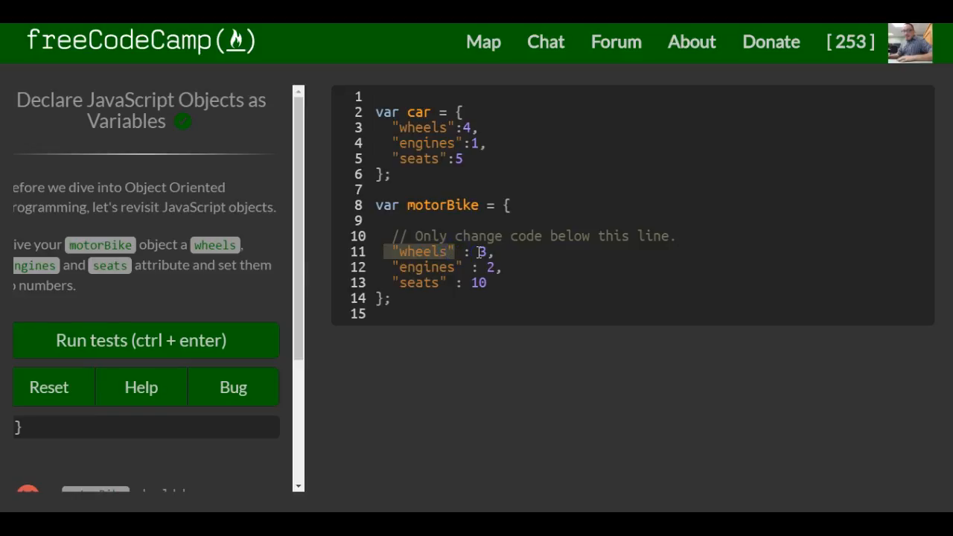